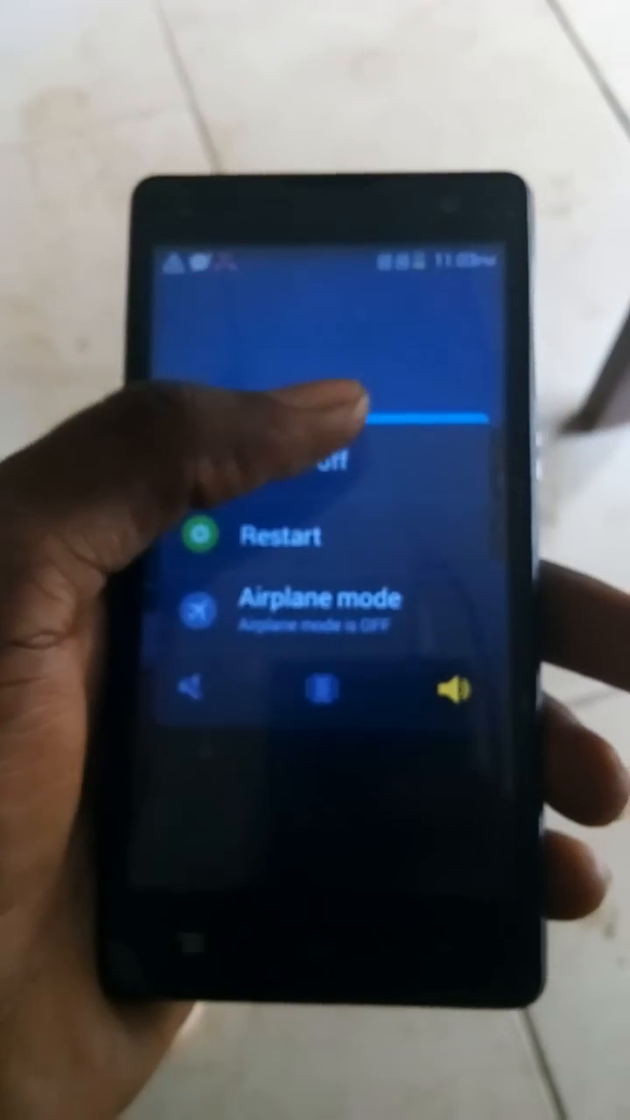
Choose Power off from the power menu and confirm the shutdown with OK
{"action": "left_click", "coordinate": [324, 464]}
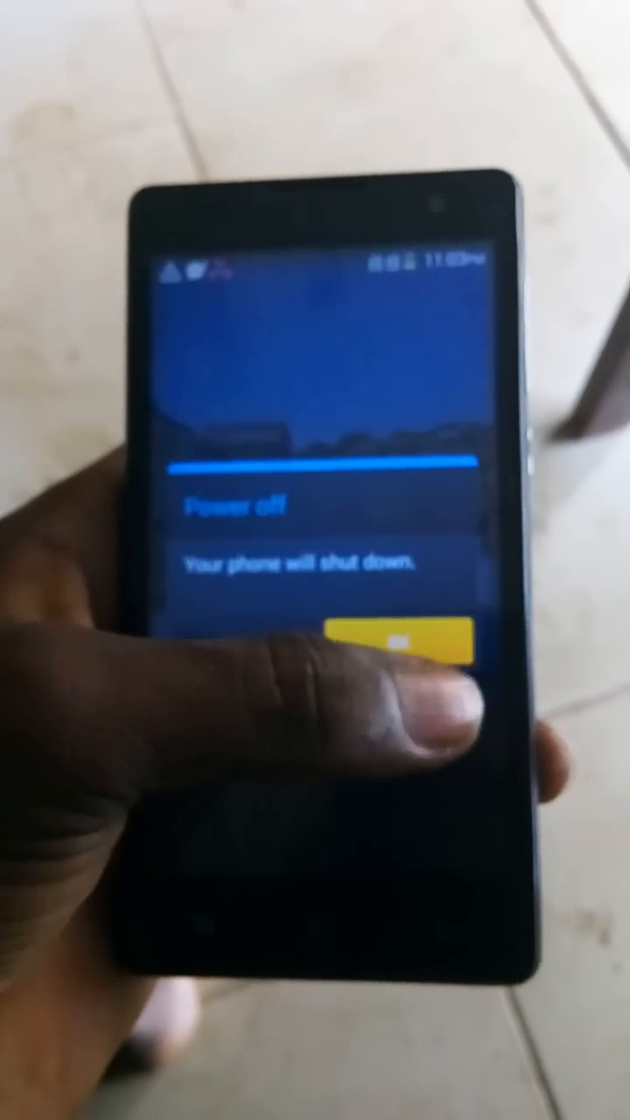
{"action": "left_click", "coordinate": [394, 638]}
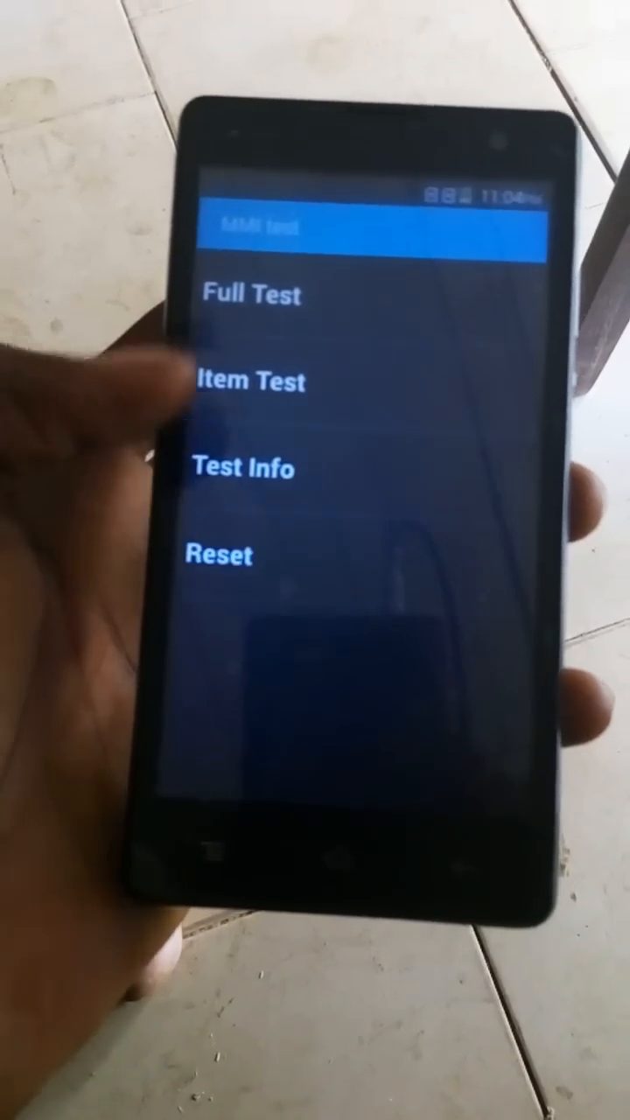
Select Reset in the MMI test menu to reach the Factory data reset screen
{"action": "left_click", "coordinate": [219, 556]}
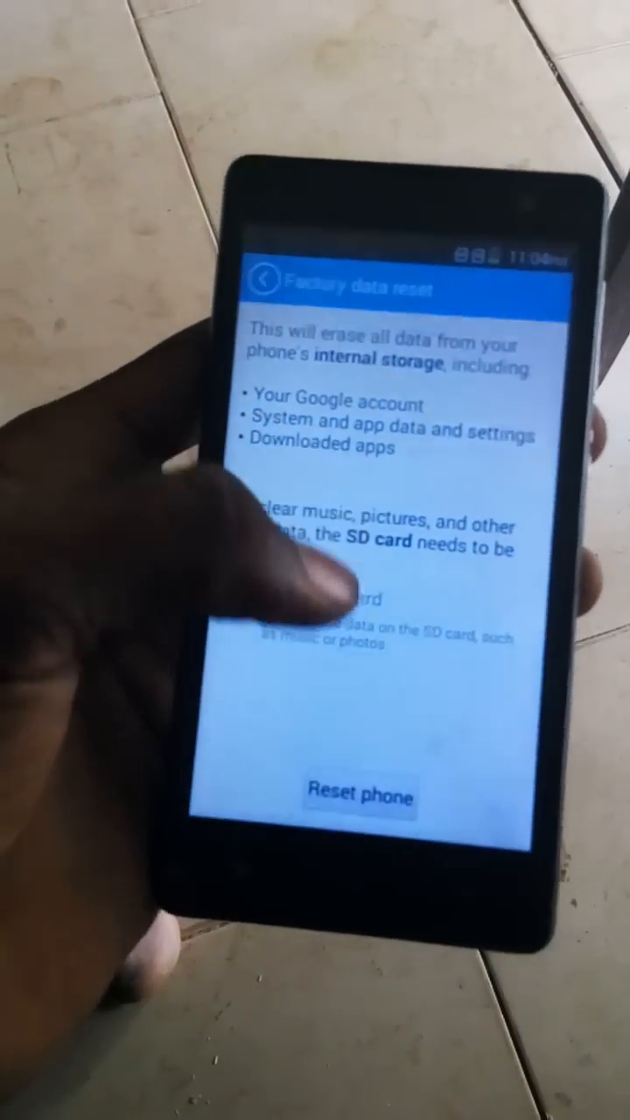
{"action": "left_click", "coordinate": [360, 796]}
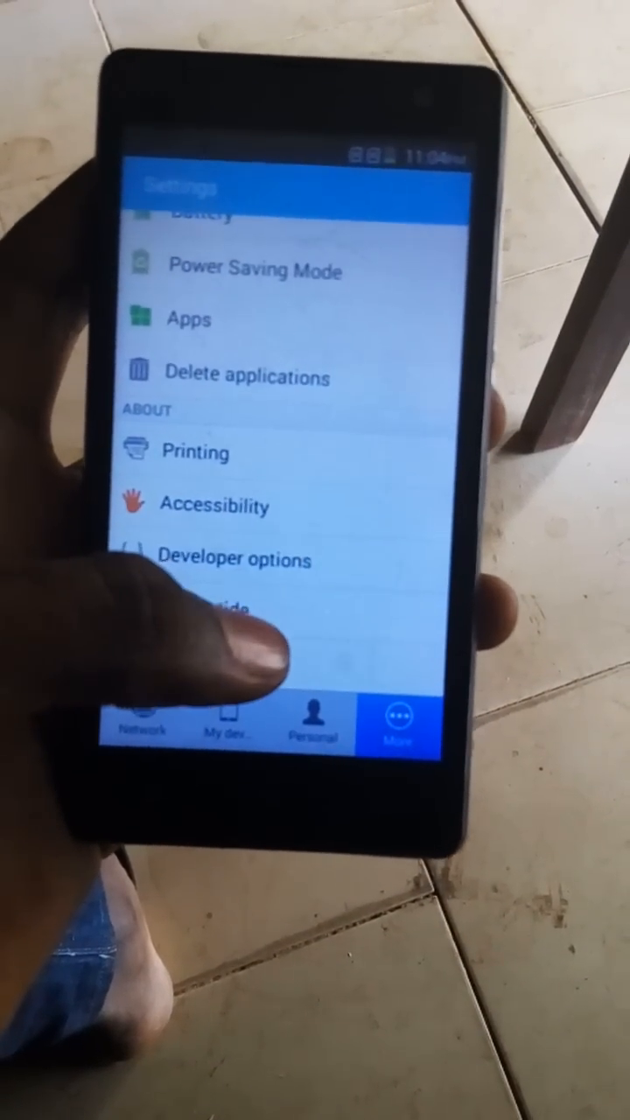
Open Developer options under Settings > More and scroll down its list
{"action": "left_click", "coordinate": [231, 559]}
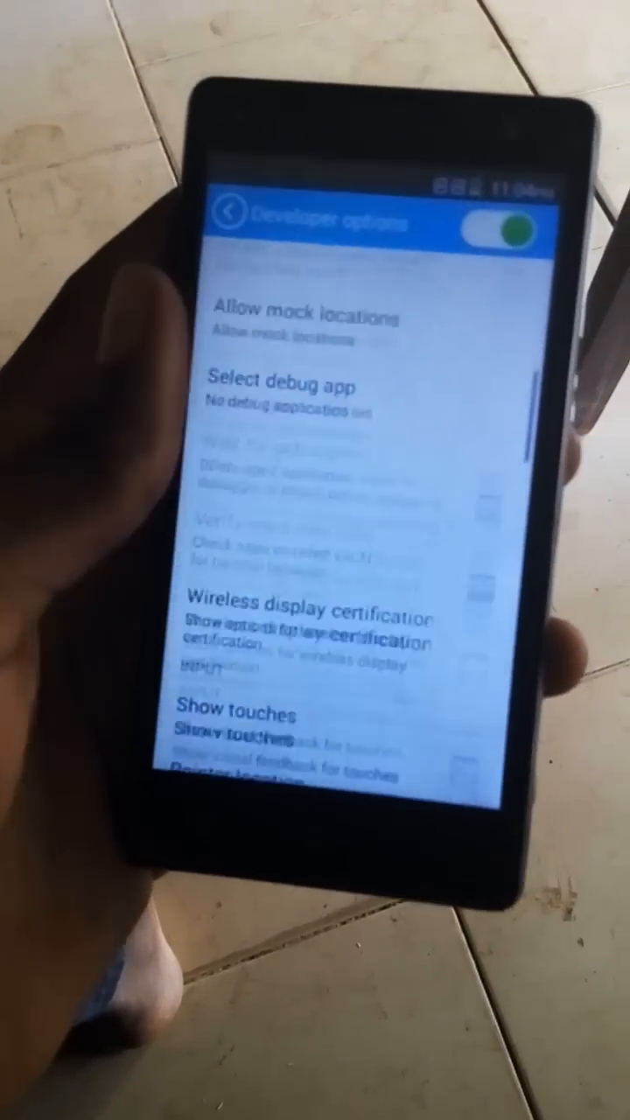
{"action": "scroll", "scroll_direction": "down", "scroll_amount": 3}
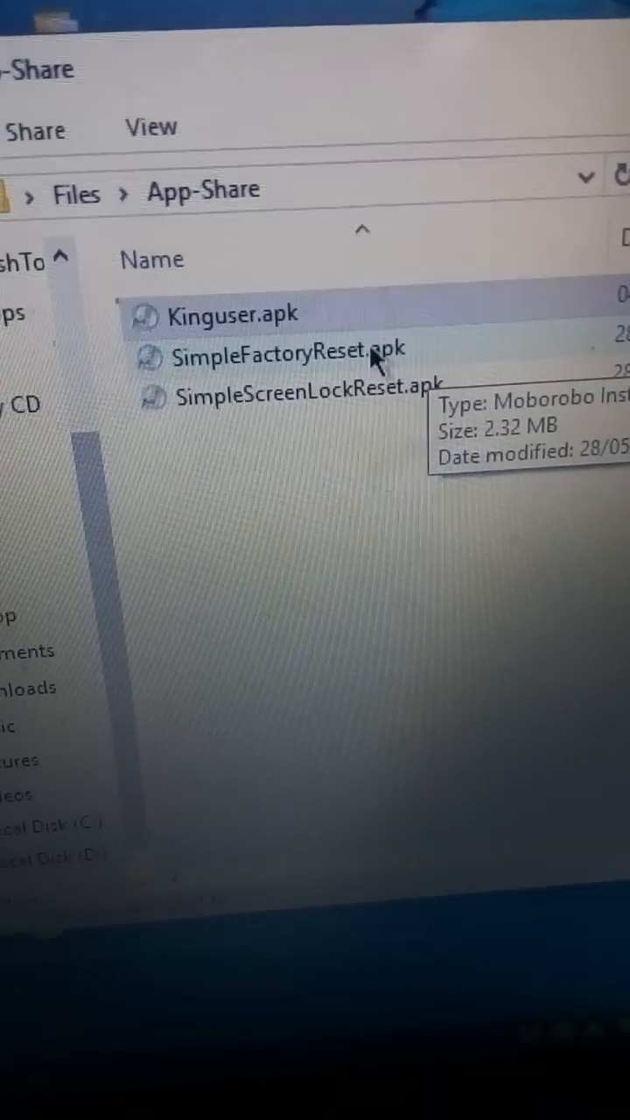
Select SimpleFactoryReset.apk in App-Share and launch it in Moborobo Installer
{"action": "left_click", "coordinate": [289, 347]}
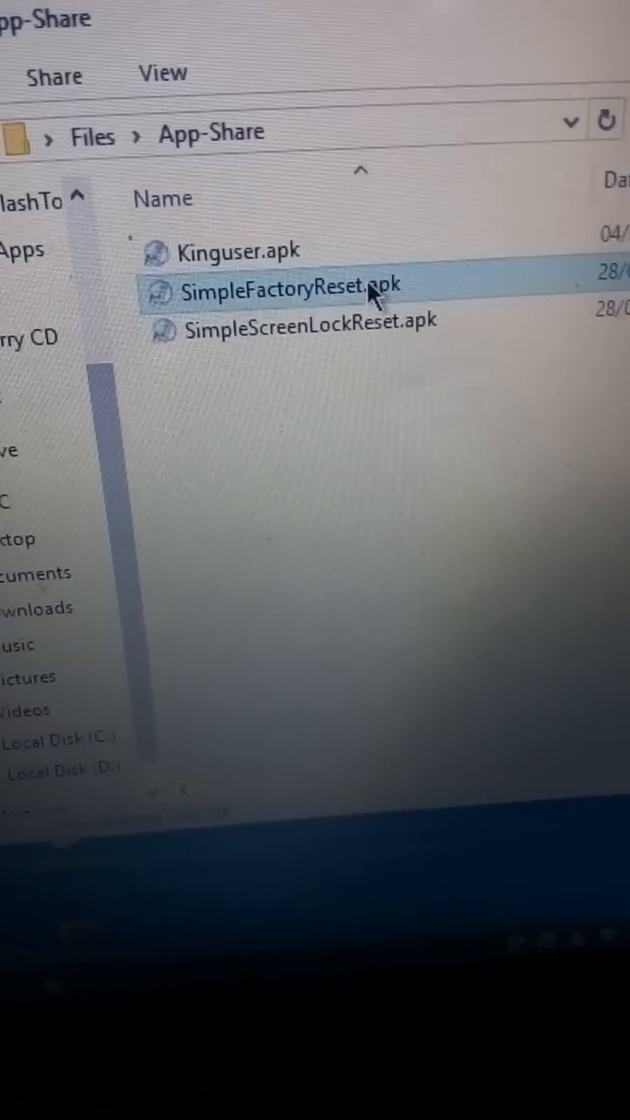
{"action": "double_click", "coordinate": [289, 288]}
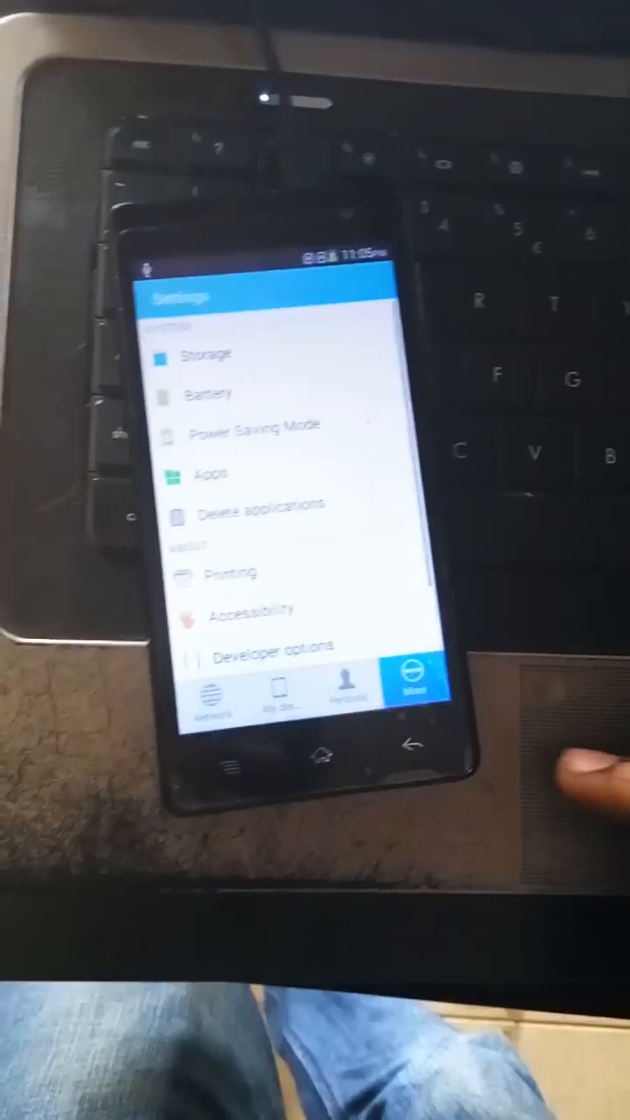
{"action": "scroll", "scroll_direction": "down", "scroll_amount": 3}
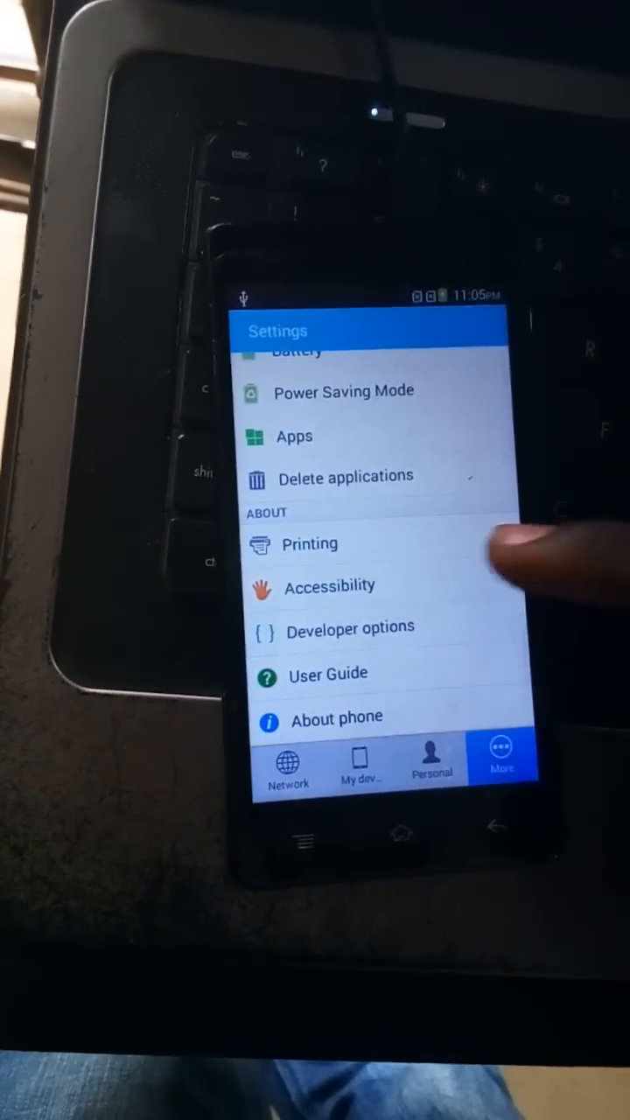
{"action": "left_click", "coordinate": [350, 627]}
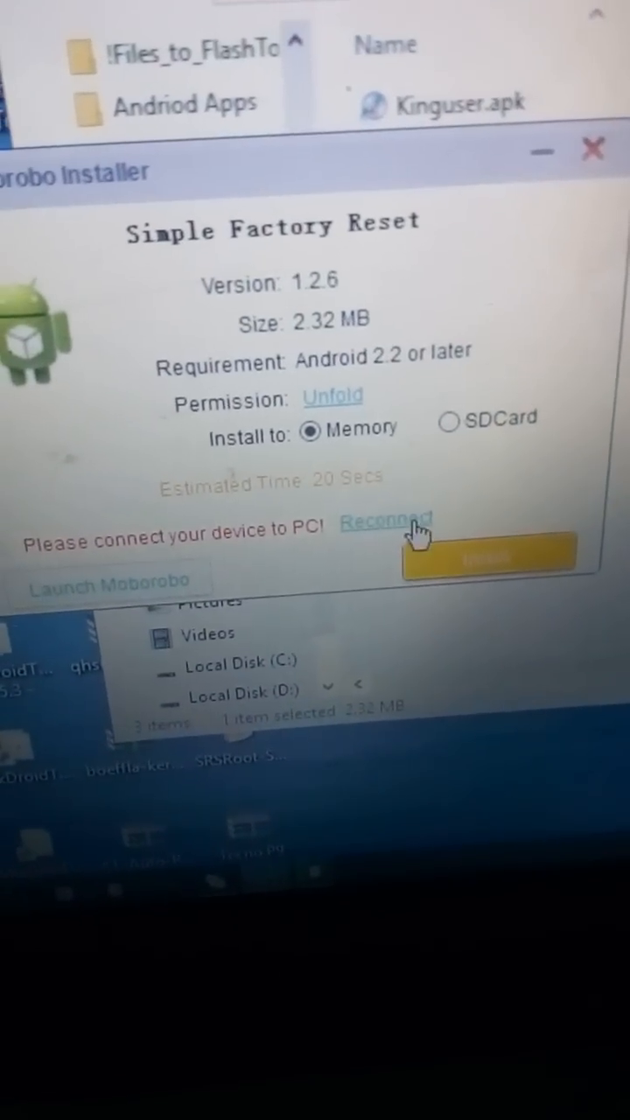
Reconnect Moborobo Installer to the phone and start installing Simple Factory Reset
{"action": "left_click", "coordinate": [385, 522]}
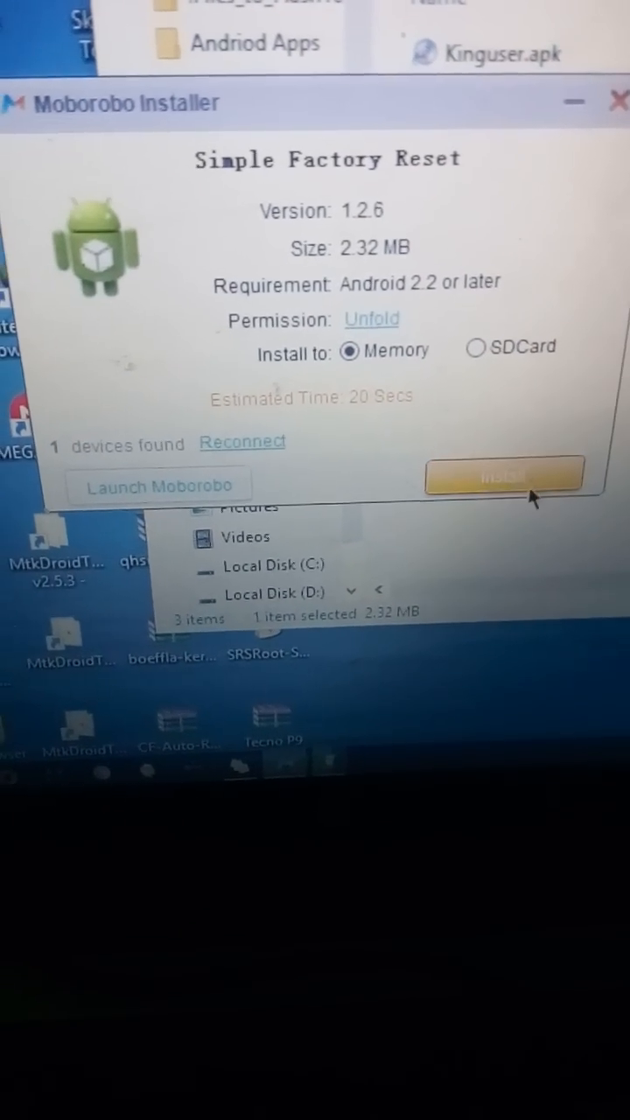
{"action": "left_click", "coordinate": [503, 475]}
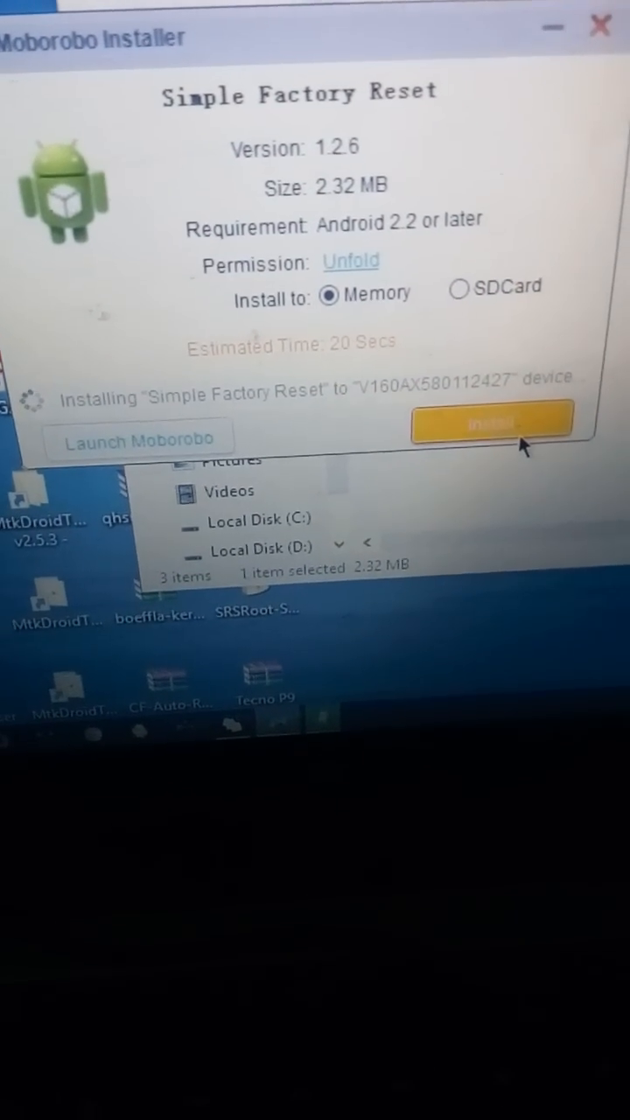
{"action": "left_click", "coordinate": [493, 422]}
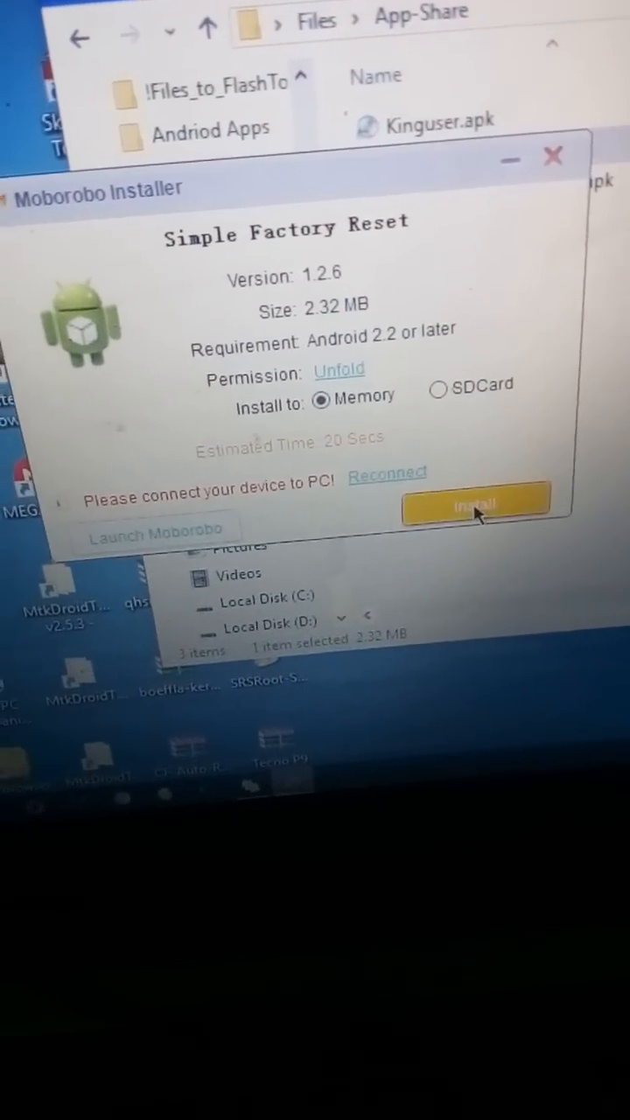
Retry the installation after the phone disconnects, then close the installer when done
{"action": "left_click", "coordinate": [477, 506]}
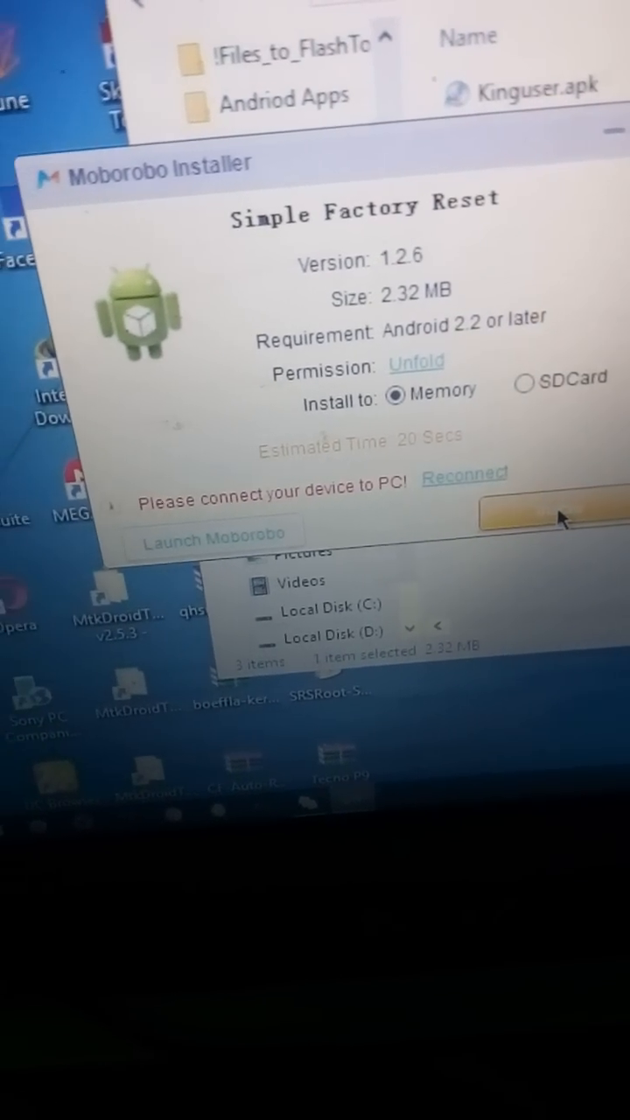
{"action": "left_click", "coordinate": [542, 516]}
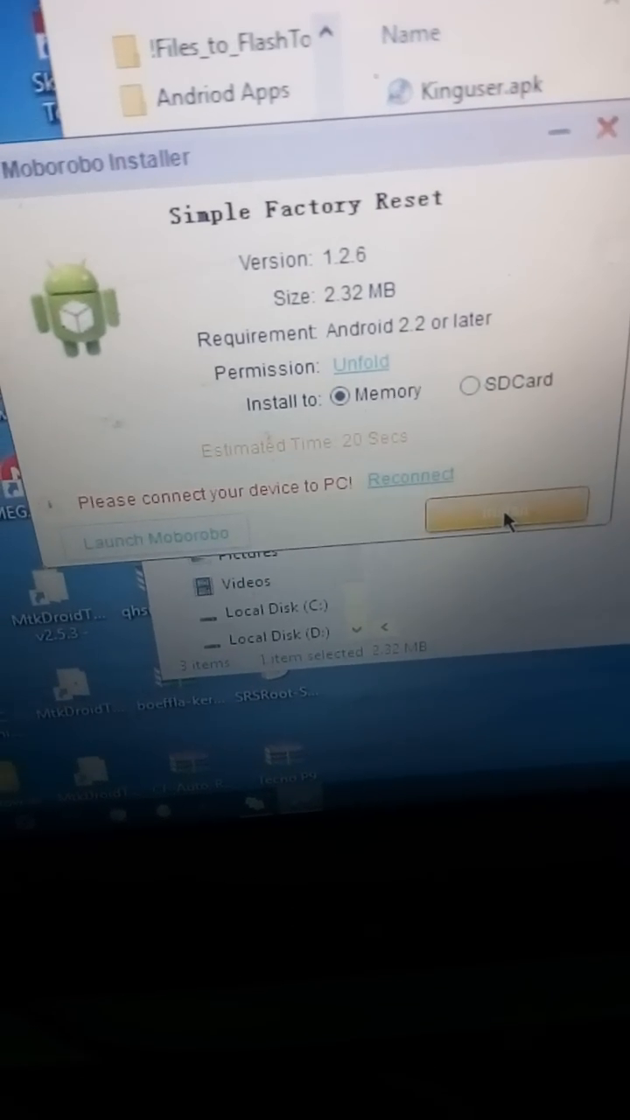
{"action": "left_click", "coordinate": [490, 516]}
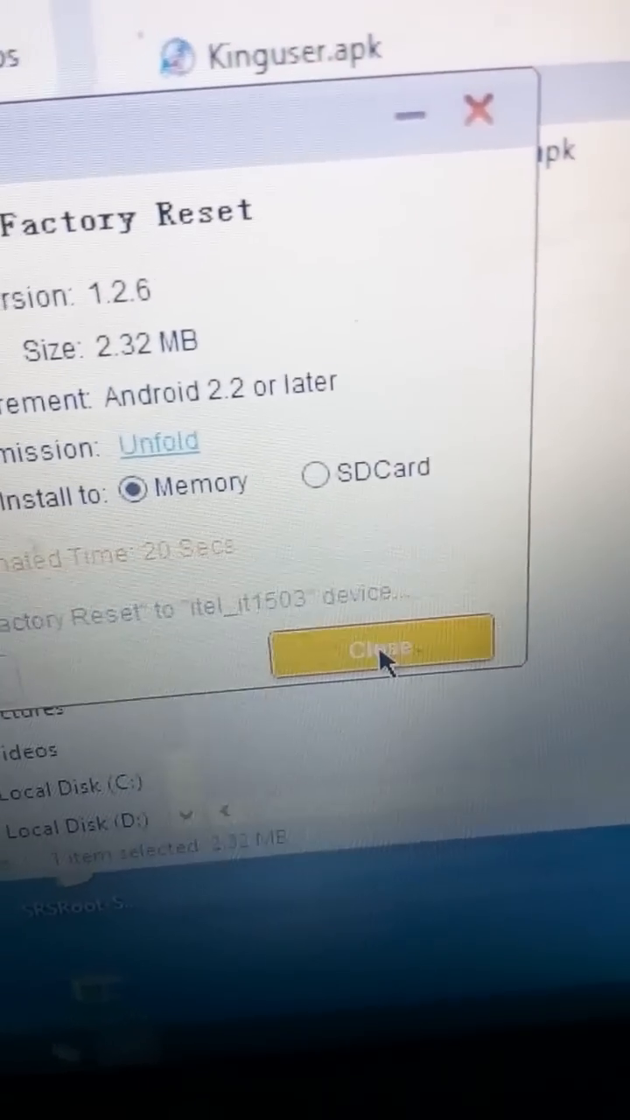
{"action": "left_click", "coordinate": [380, 647]}
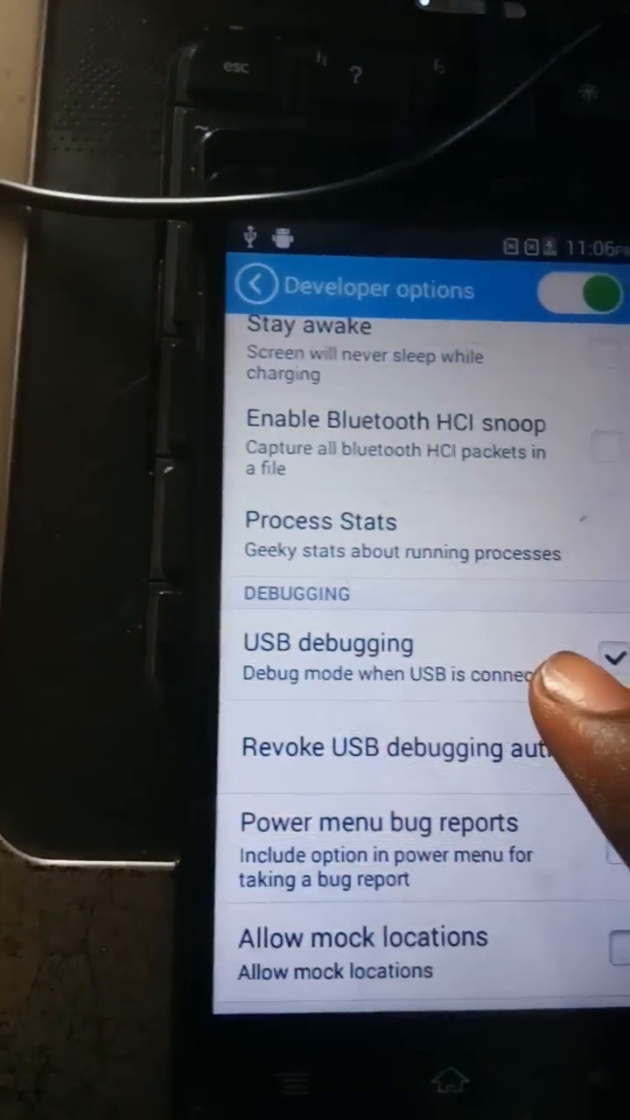
Turn on USB debugging, then open Apps from the More tab
{"action": "left_click", "coordinate": [258, 288]}
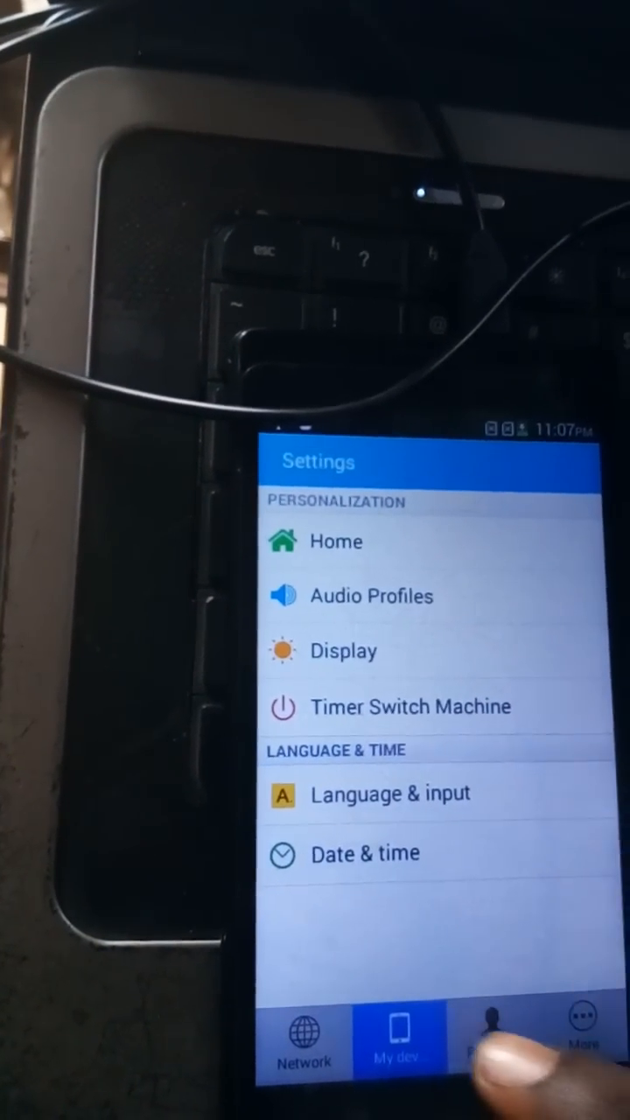
{"action": "left_click", "coordinate": [477, 1041]}
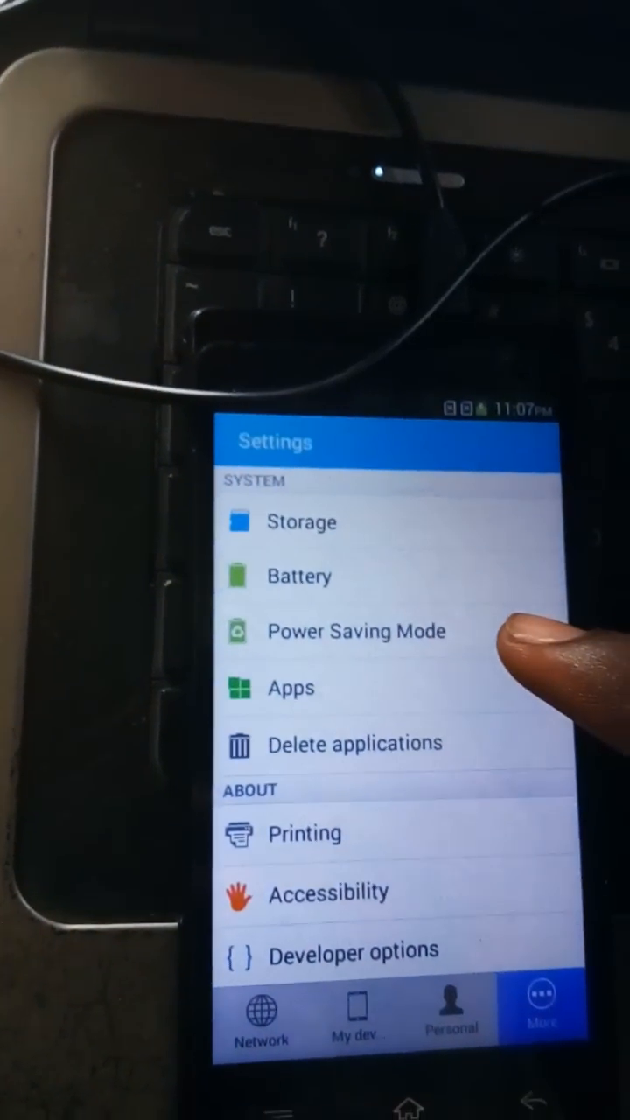
{"action": "left_click", "coordinate": [290, 688]}
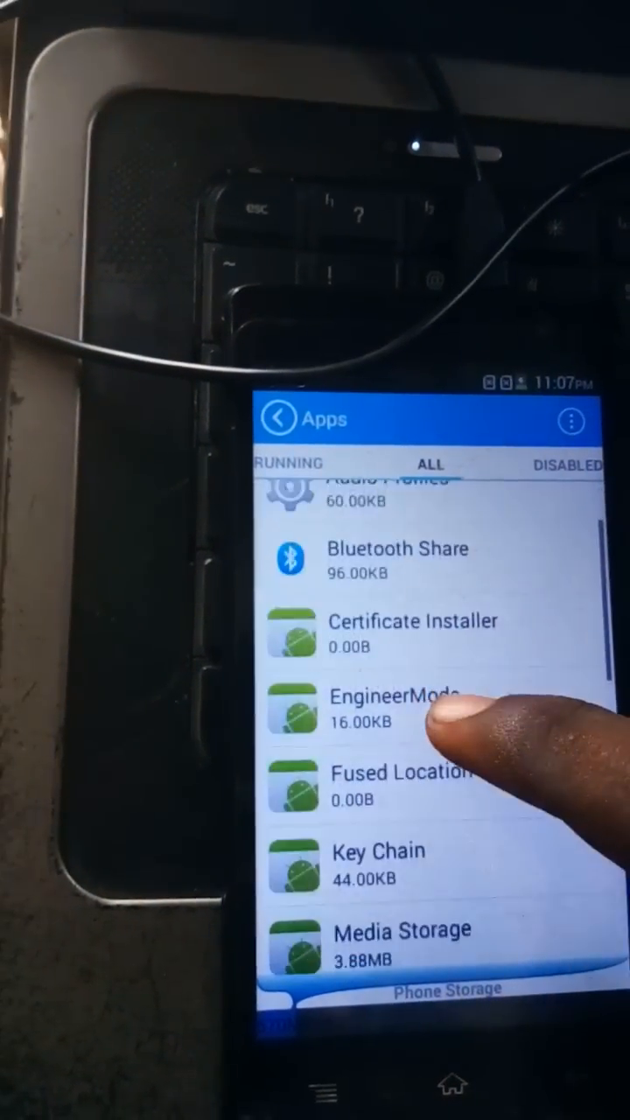